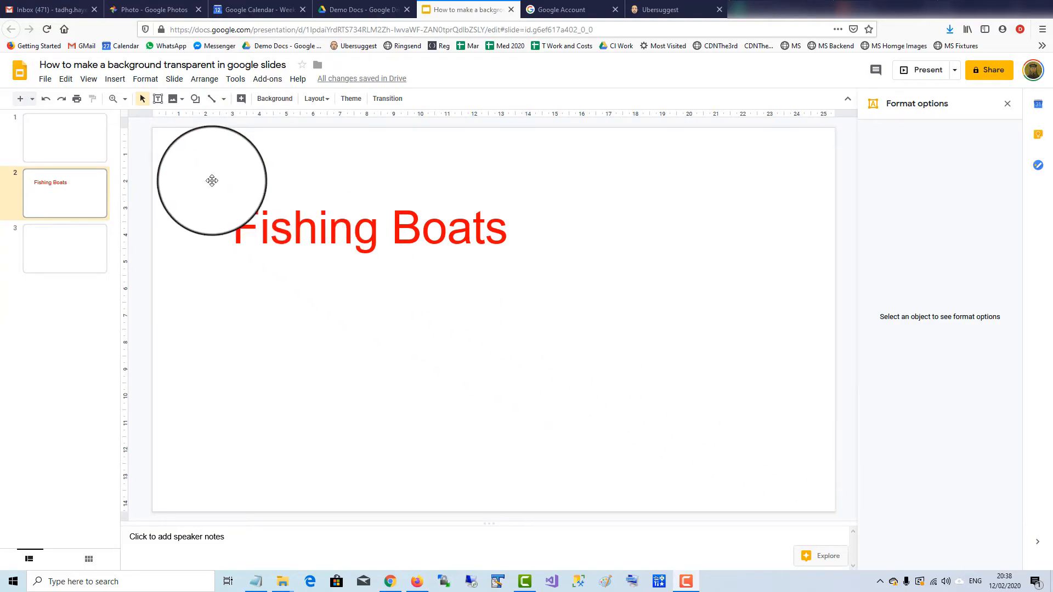
Send the faded fishing boats photo to the back so the red title sits on top.
{"action": "left_click", "coordinate": [114, 78]}
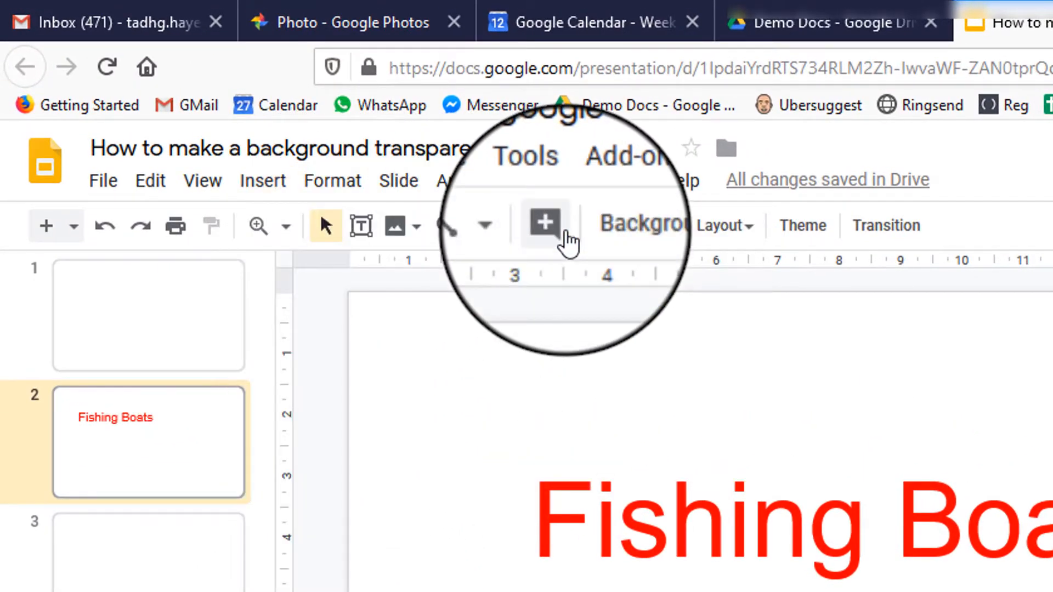
{"action": "left_click", "coordinate": [544, 224]}
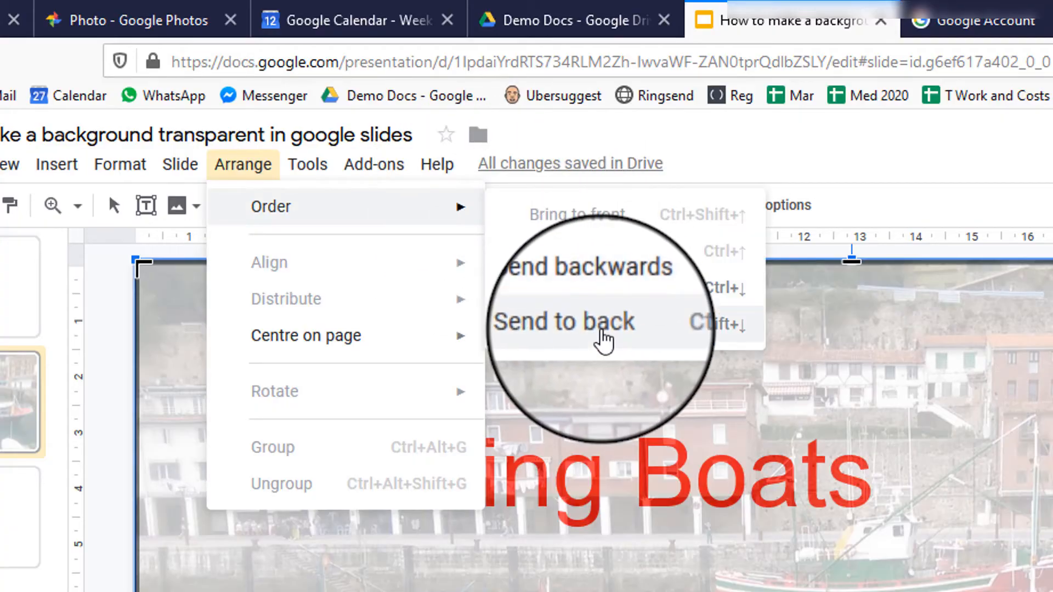
{"action": "left_click", "coordinate": [562, 320]}
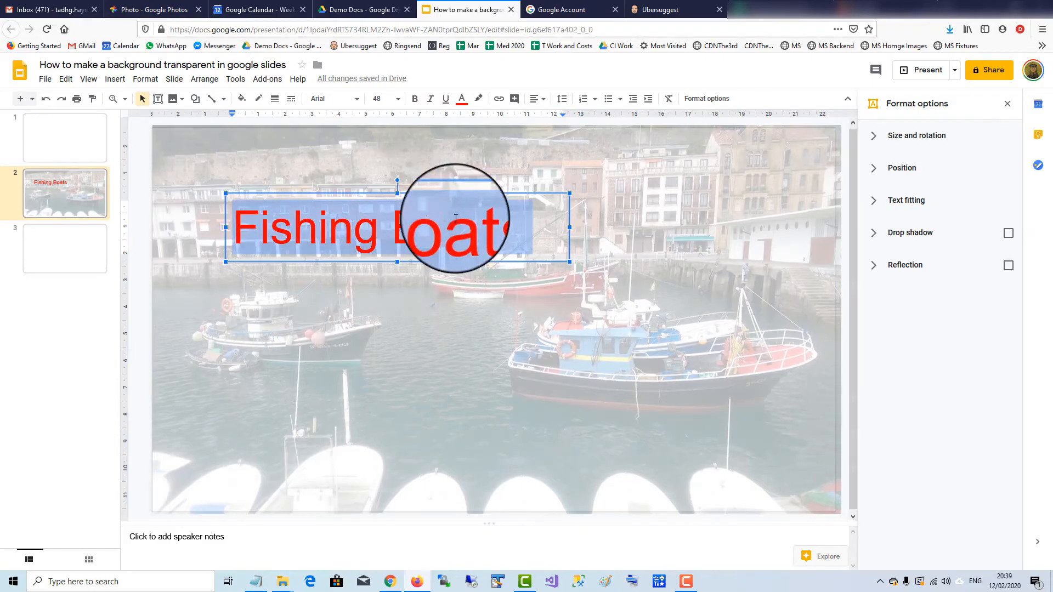
Recolour the 'Fishing Boats' title text from red to black.
{"action": "left_click", "coordinate": [461, 98]}
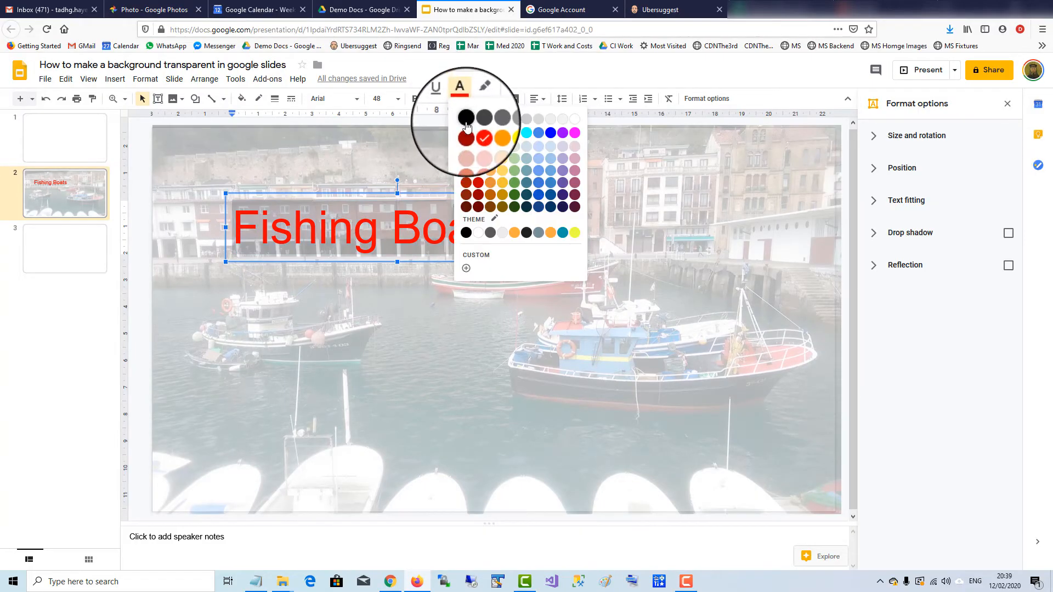
{"action": "left_click", "coordinate": [466, 114]}
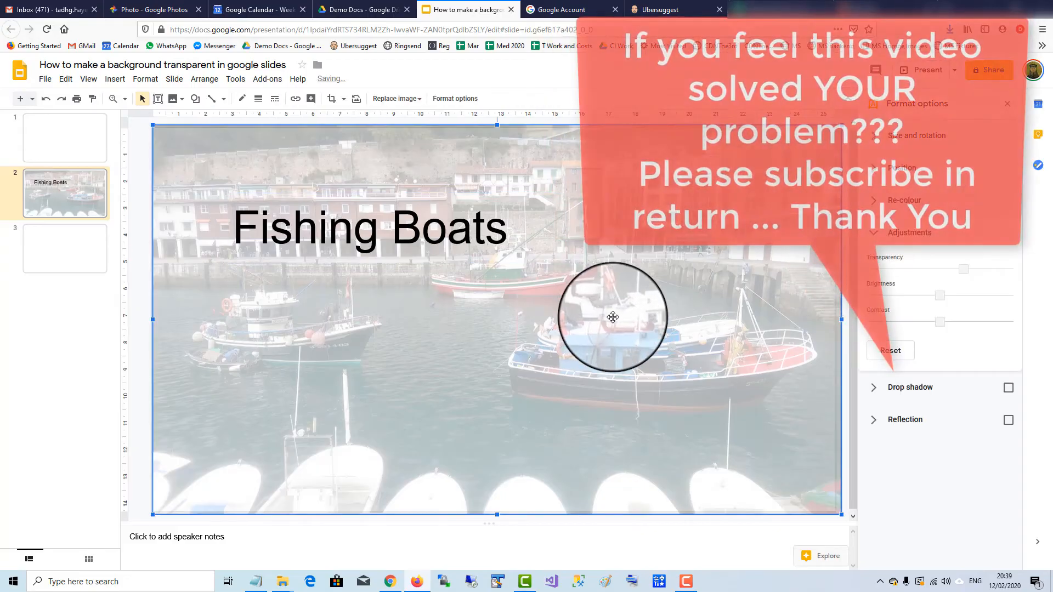